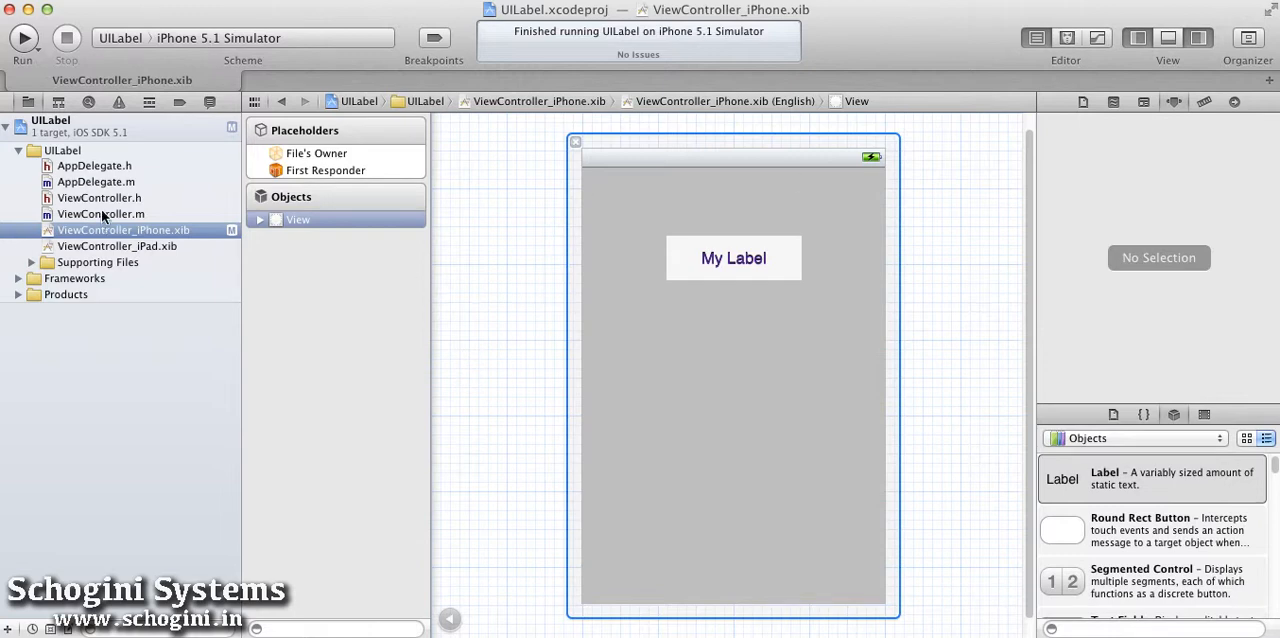
# Open ViewController.h to declare the Label1 instance variable
pyautogui.click(98, 196)
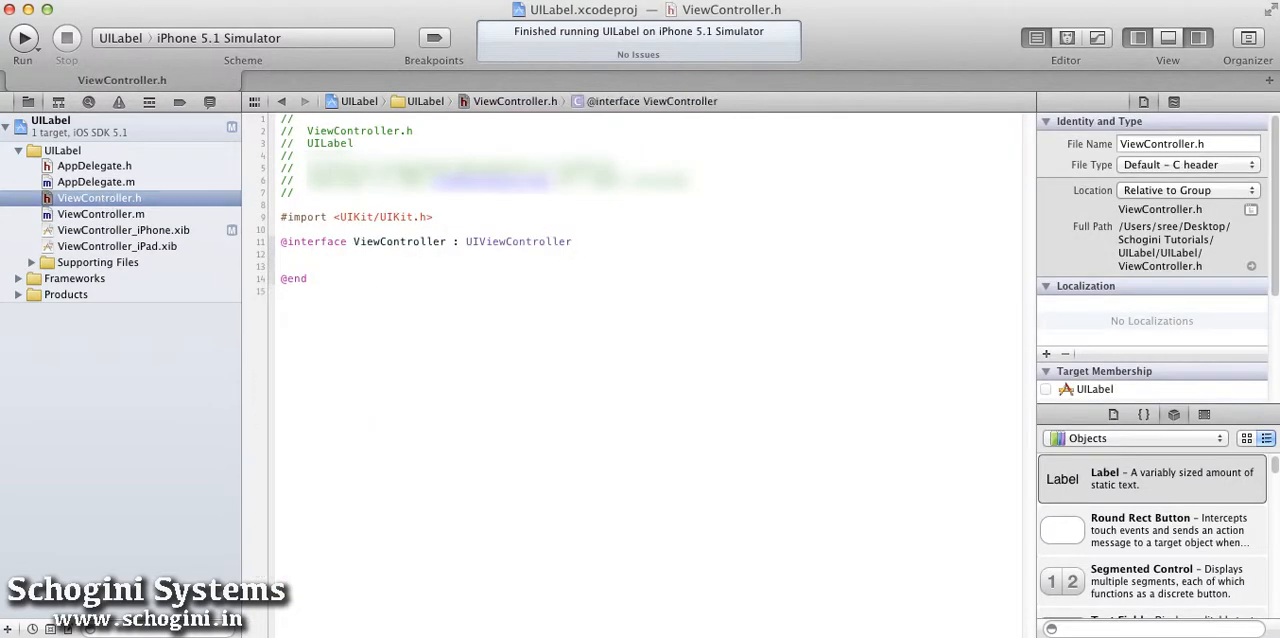
# Declare UILabel *Label1 inside the interface braces, then switch to ViewController.m
pyautogui.write('{')
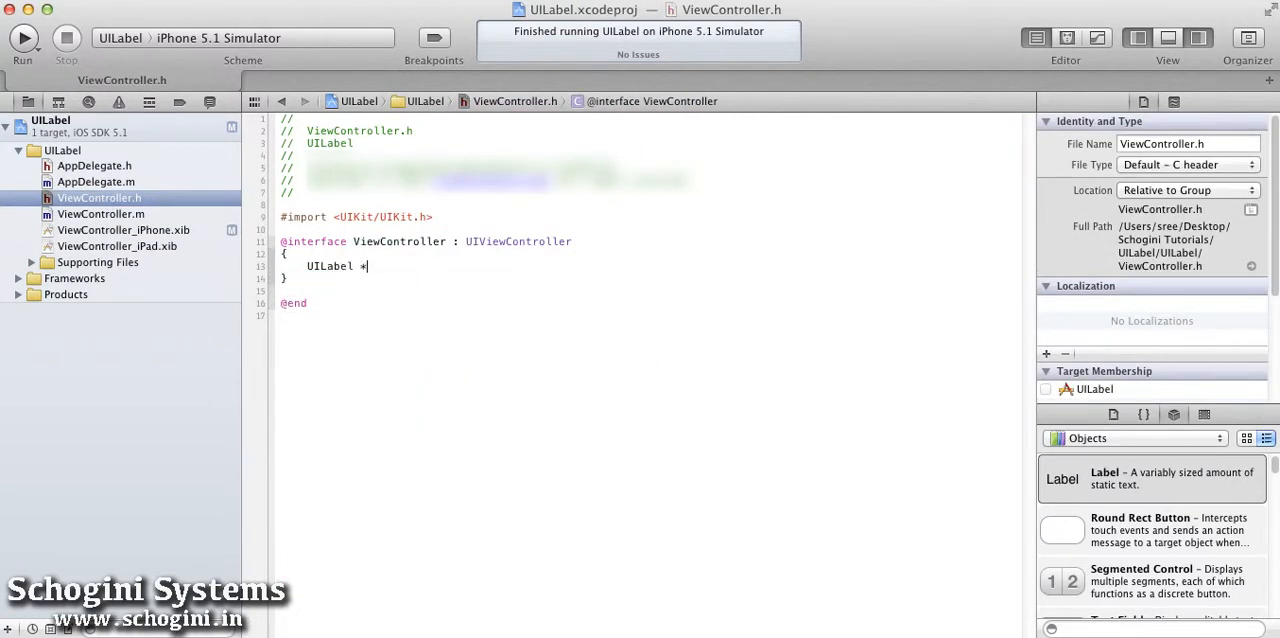
pyautogui.write('Label1;')
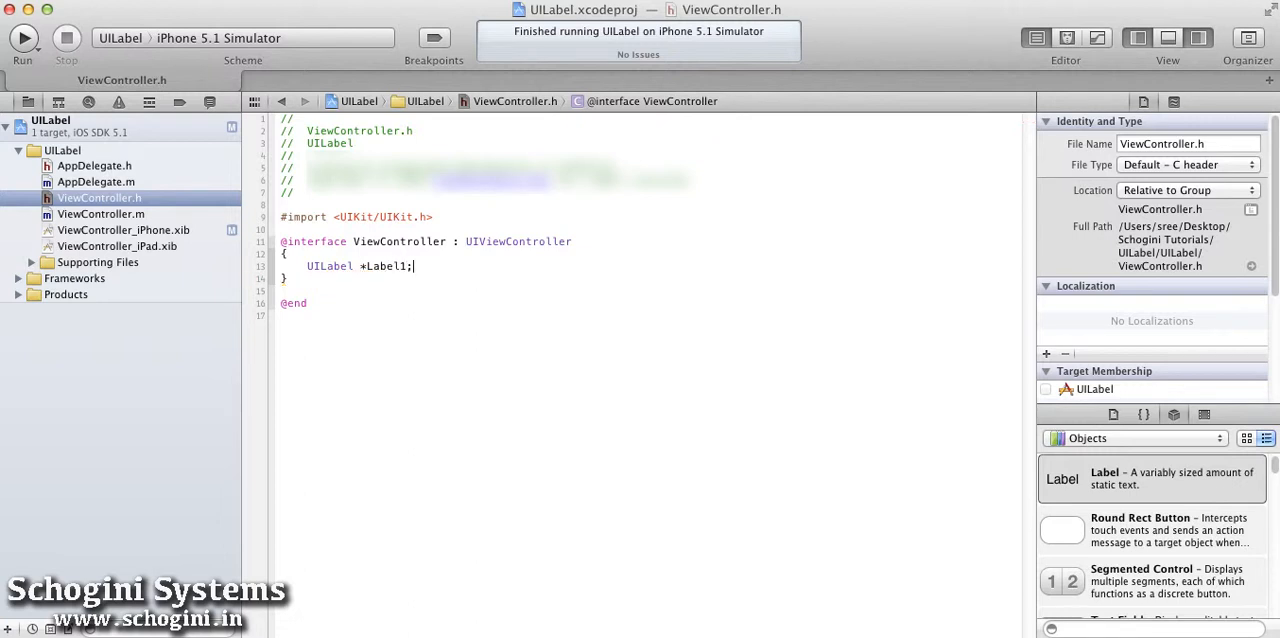
pyautogui.click(100, 214)
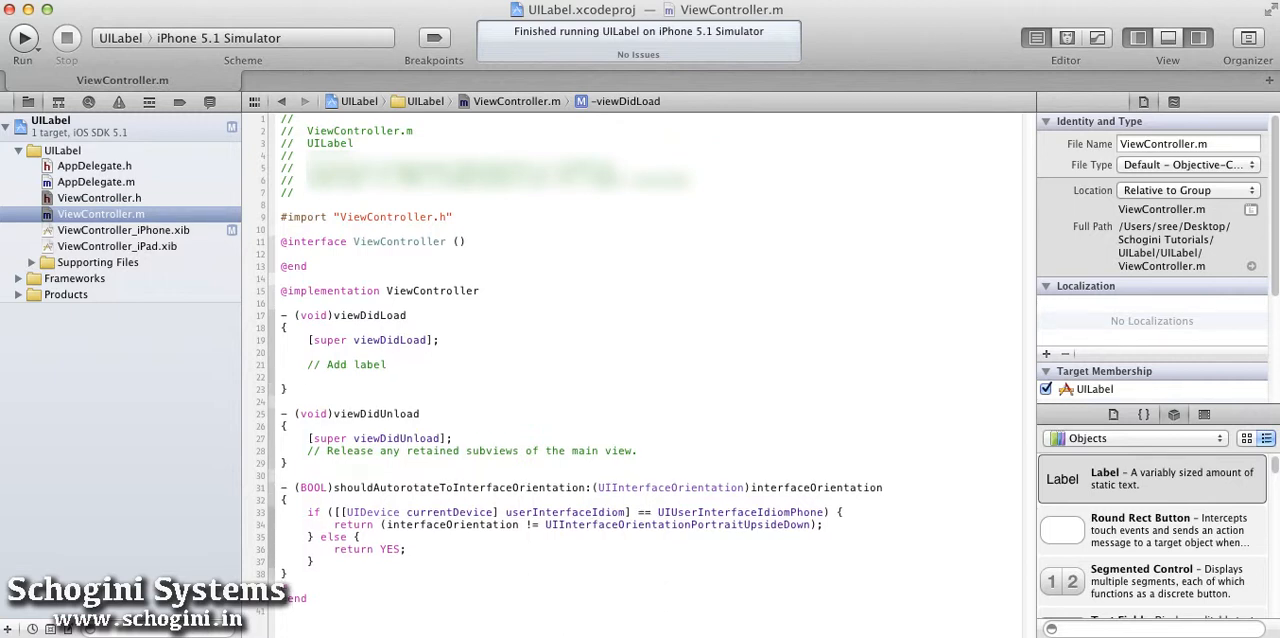
# In viewDidLoad, create Label1 with CGRectMake(0, 0, 100, 40), set text "Label", and add it to the view
pyautogui.write('Label1 =')
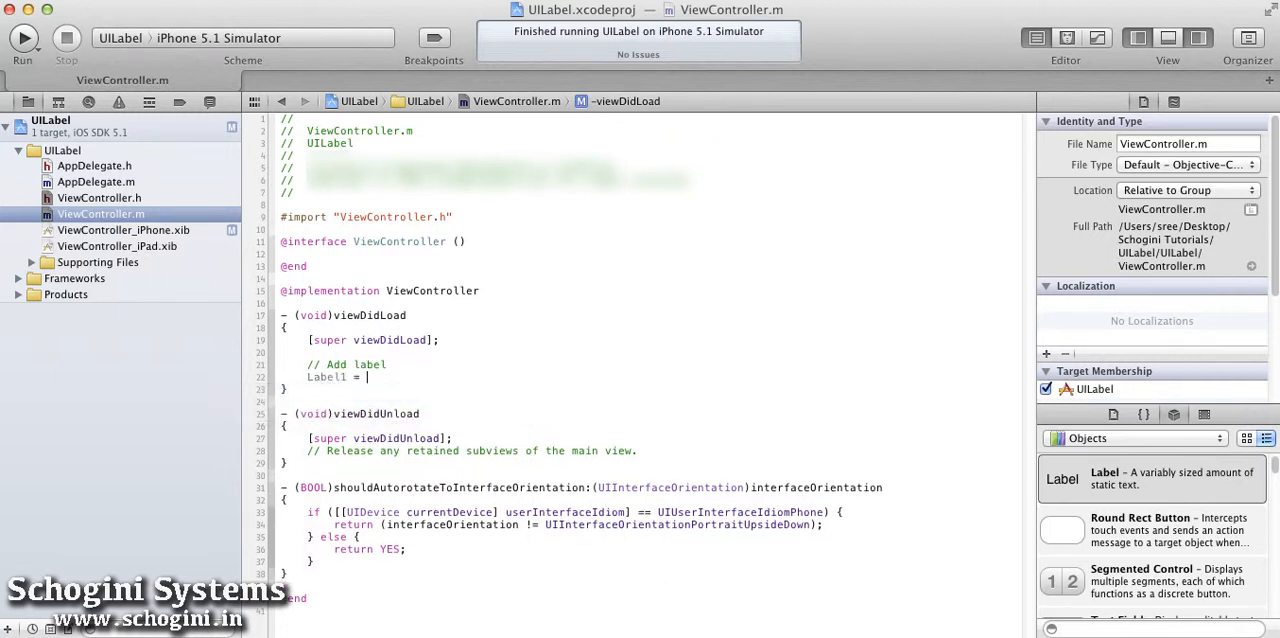
pyautogui.write('[[UILabel alloc] ]')
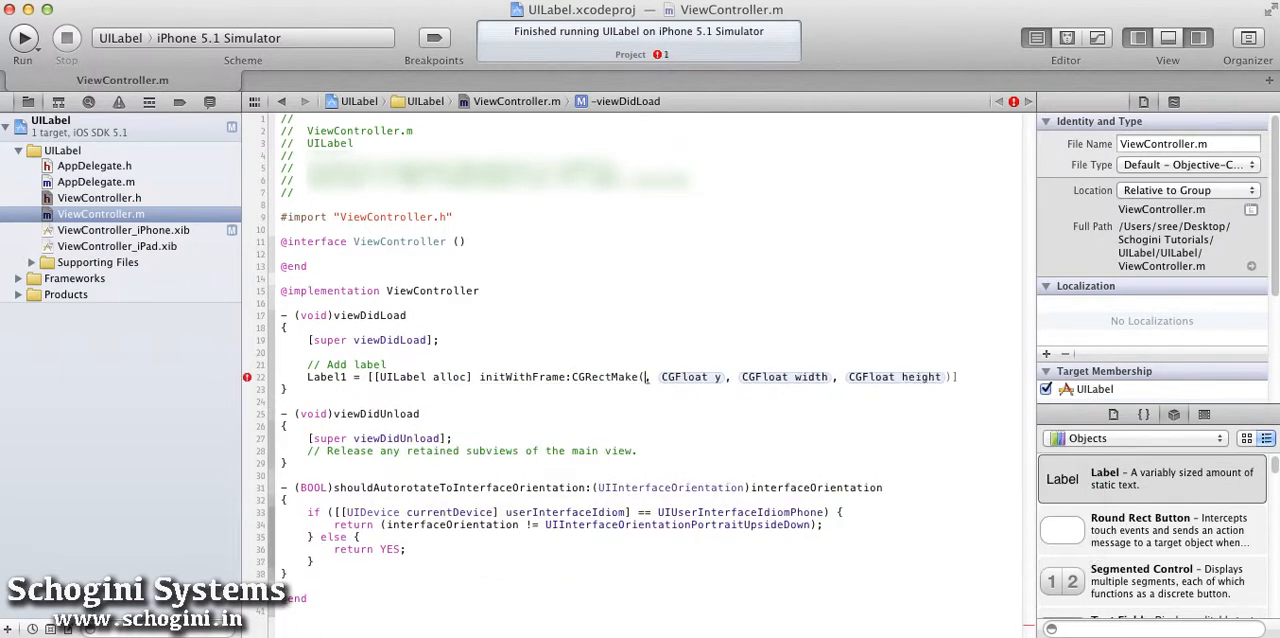
pyautogui.write('0, 0, 100, 40')
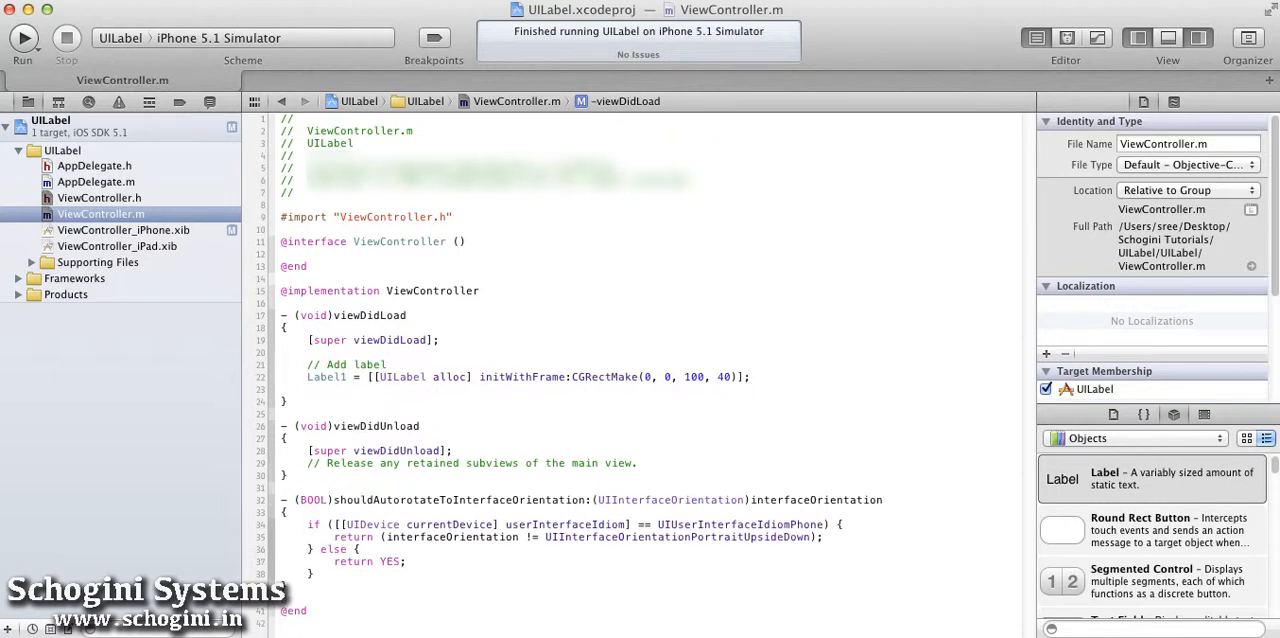
pyautogui.write('Label1.text = @"Label')
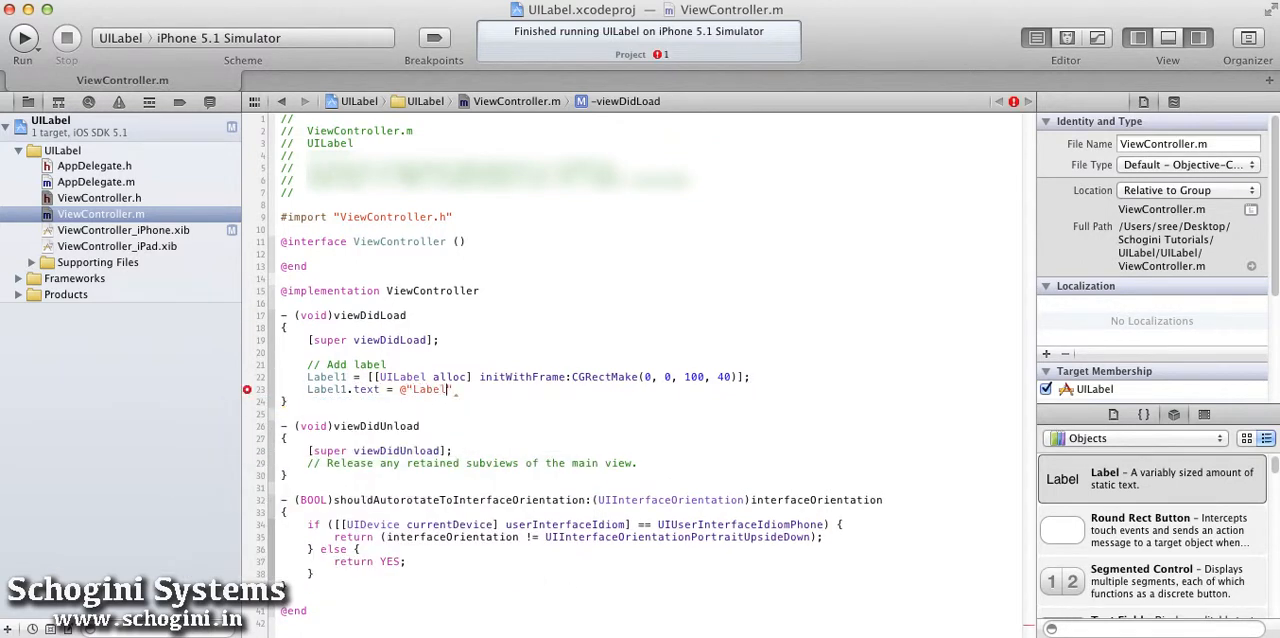
pyautogui.write('[self.view addSubview:Label1];')
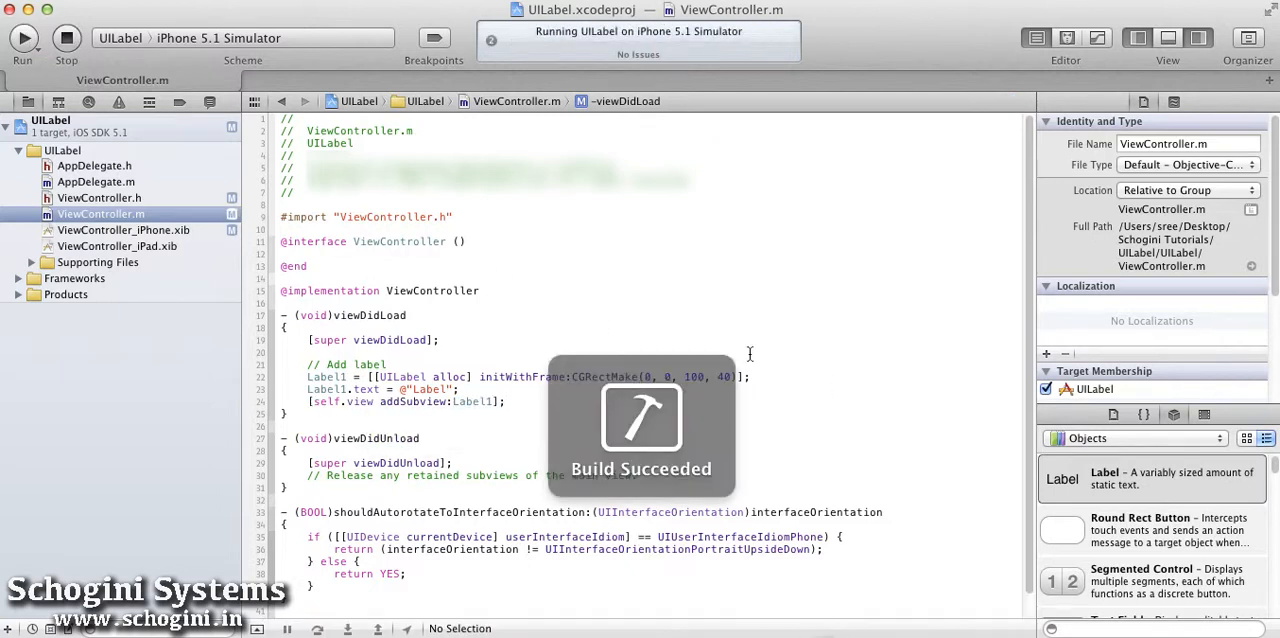
# Change Label1's frame origin to 100, 250 and rerun the app
pyautogui.click(22, 38)
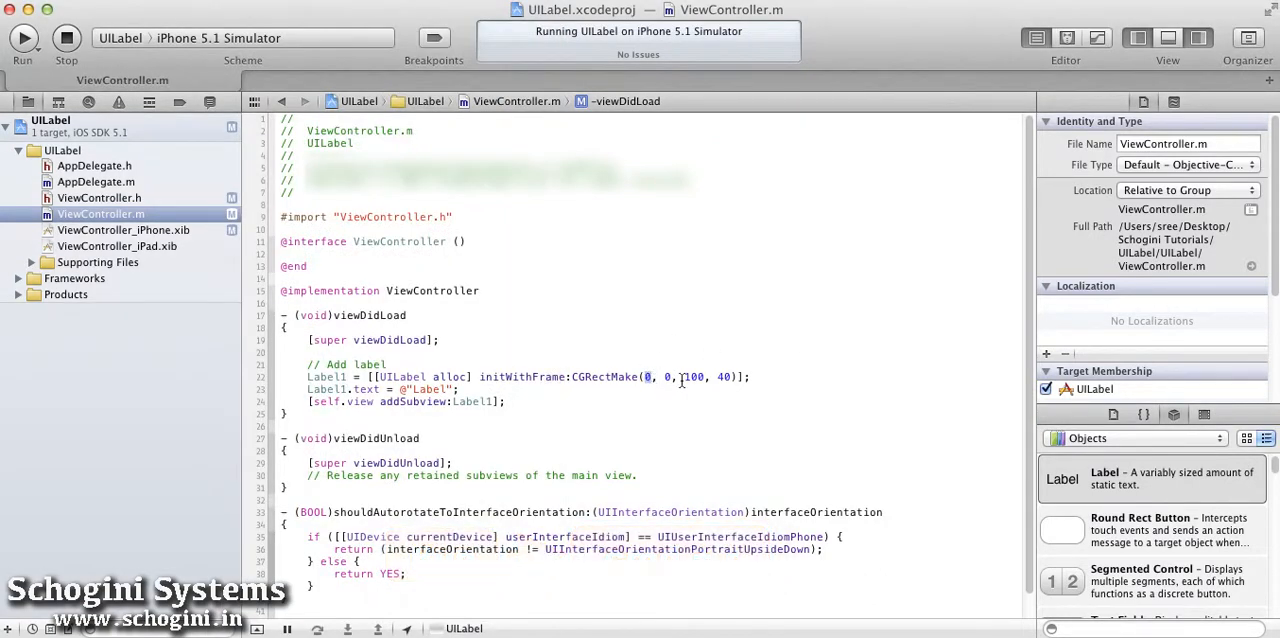
pyautogui.write('100')
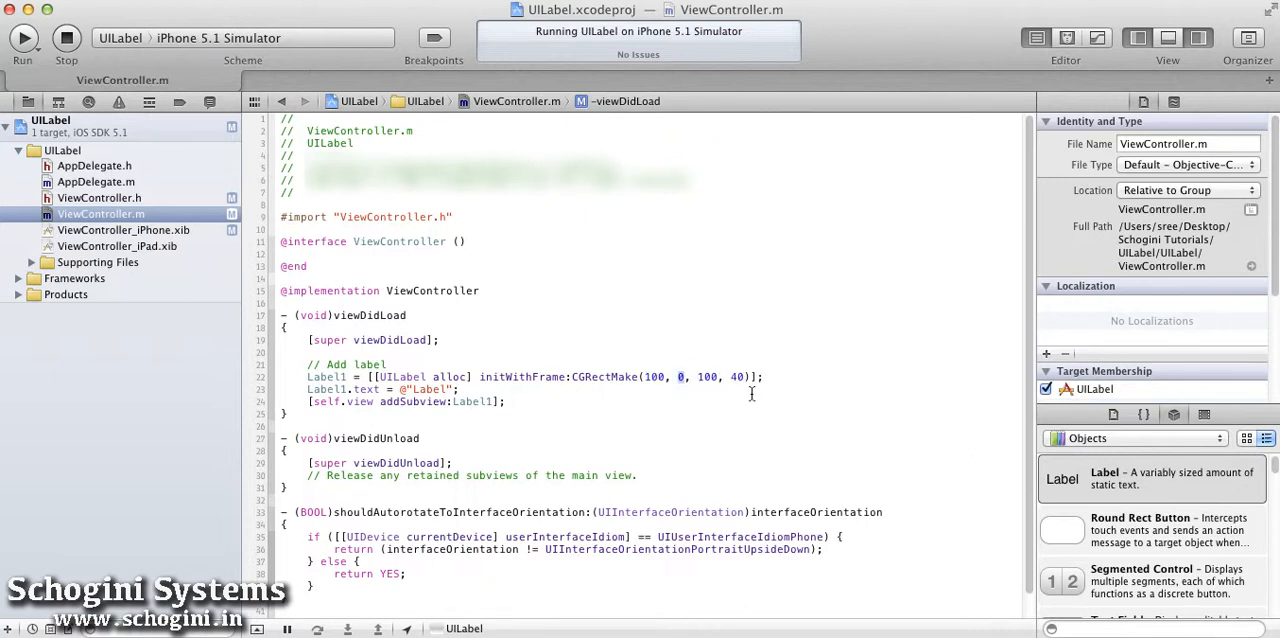
pyautogui.write('250')
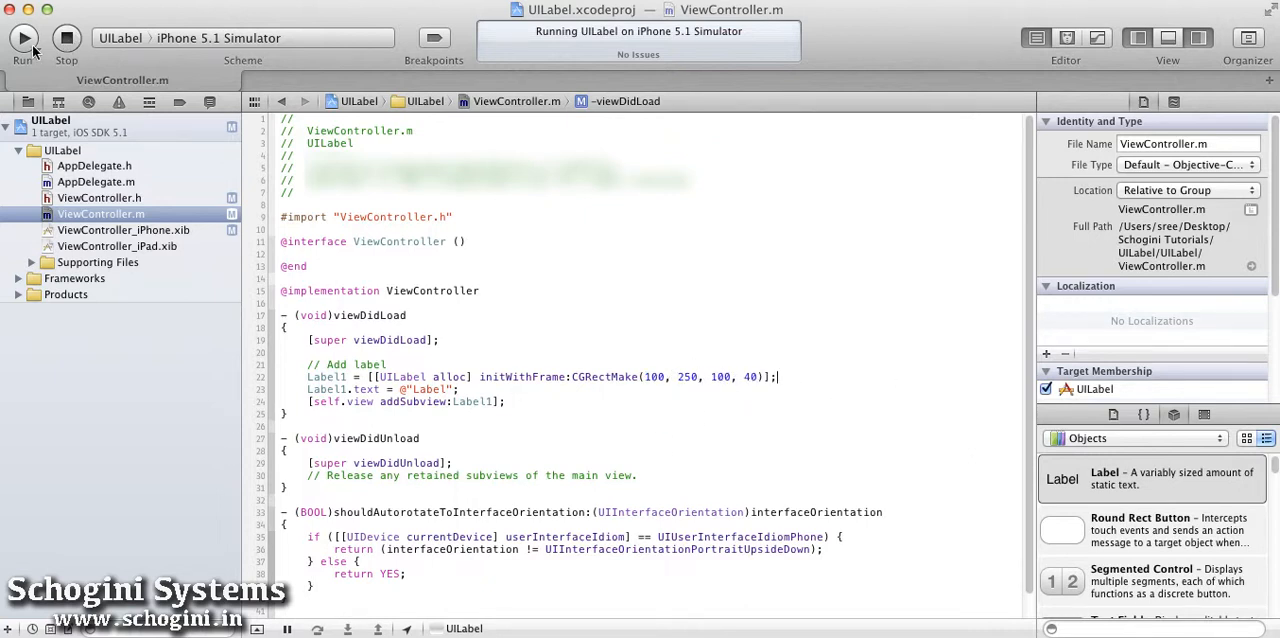
pyautogui.click(24, 38)
pyautogui.write('[Label1 setBackgroundColor:[UIColor lightGrayColor]];')
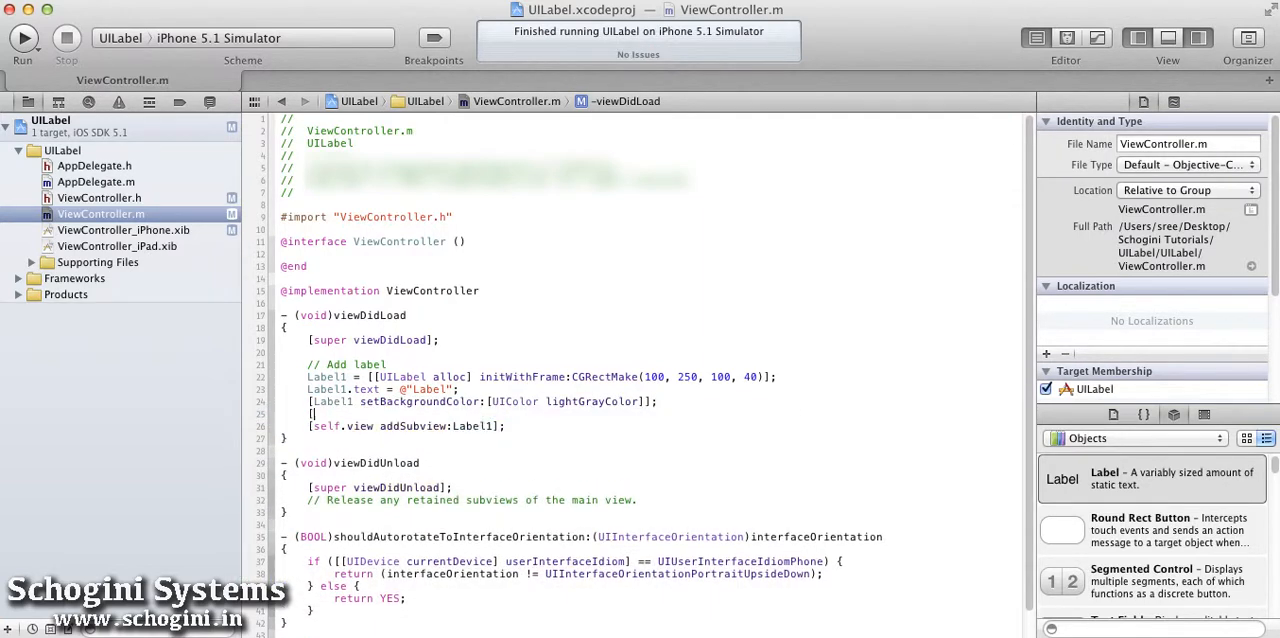
# Set Label1's background to lightGrayColor and its text color to whiteColor
pyautogui.write('setTextColor:[UIColor ]]')
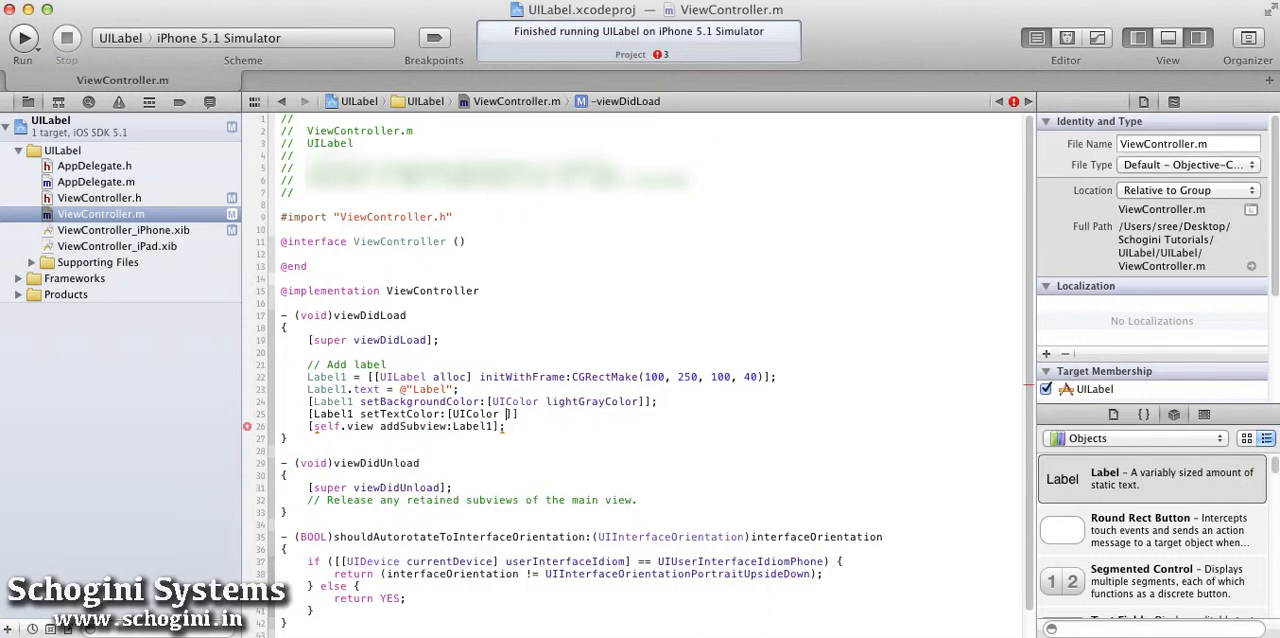
pyautogui.write('whiteColor')
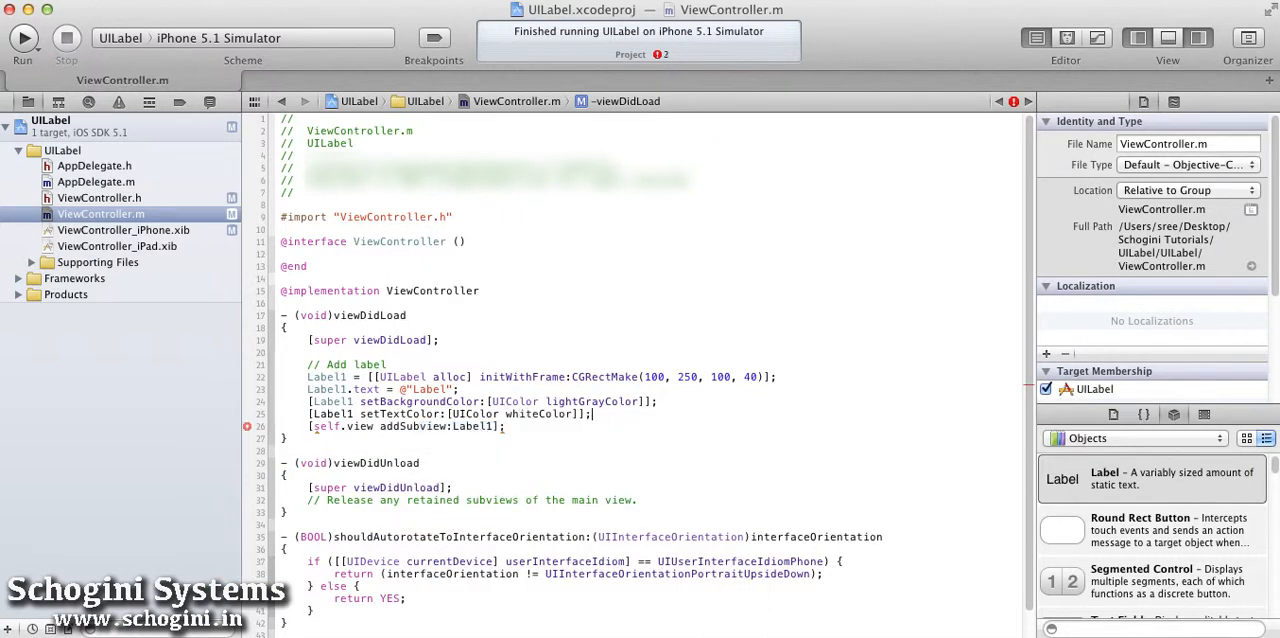
pyautogui.click(22, 36)
pyautogui.write('[Label1 setFont:(UIFont *)]')
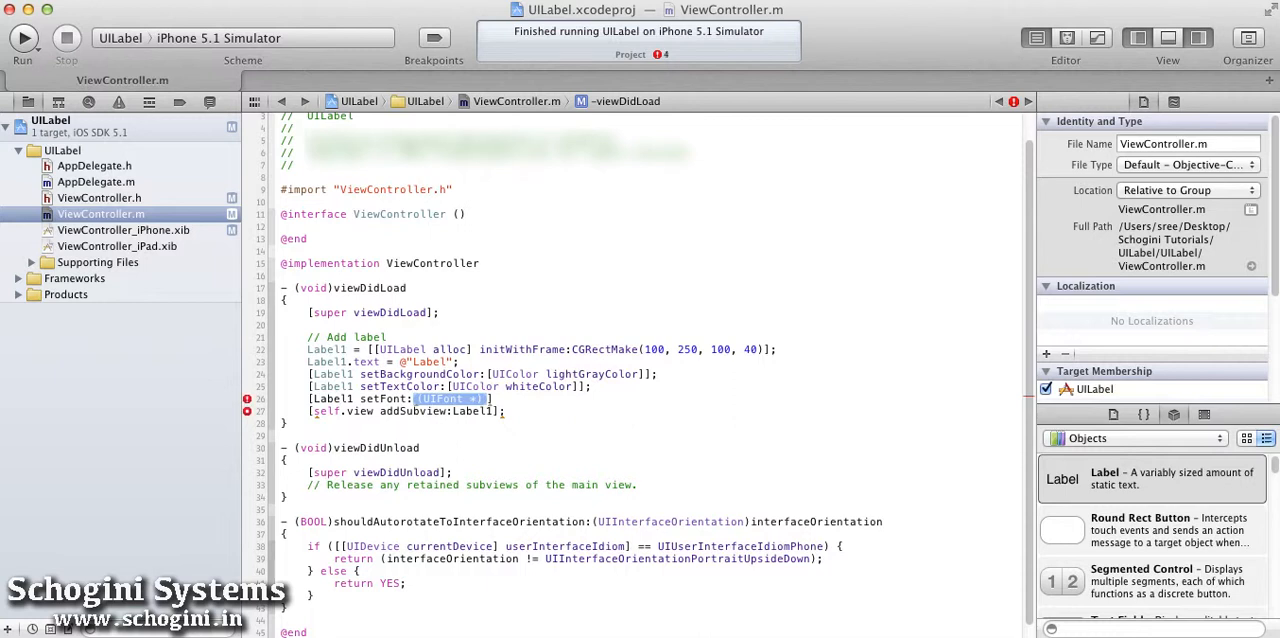
# Set Label1's font to boldSystemFontOfSize:24 and build and run in the simulator
pyautogui.press('Delete')
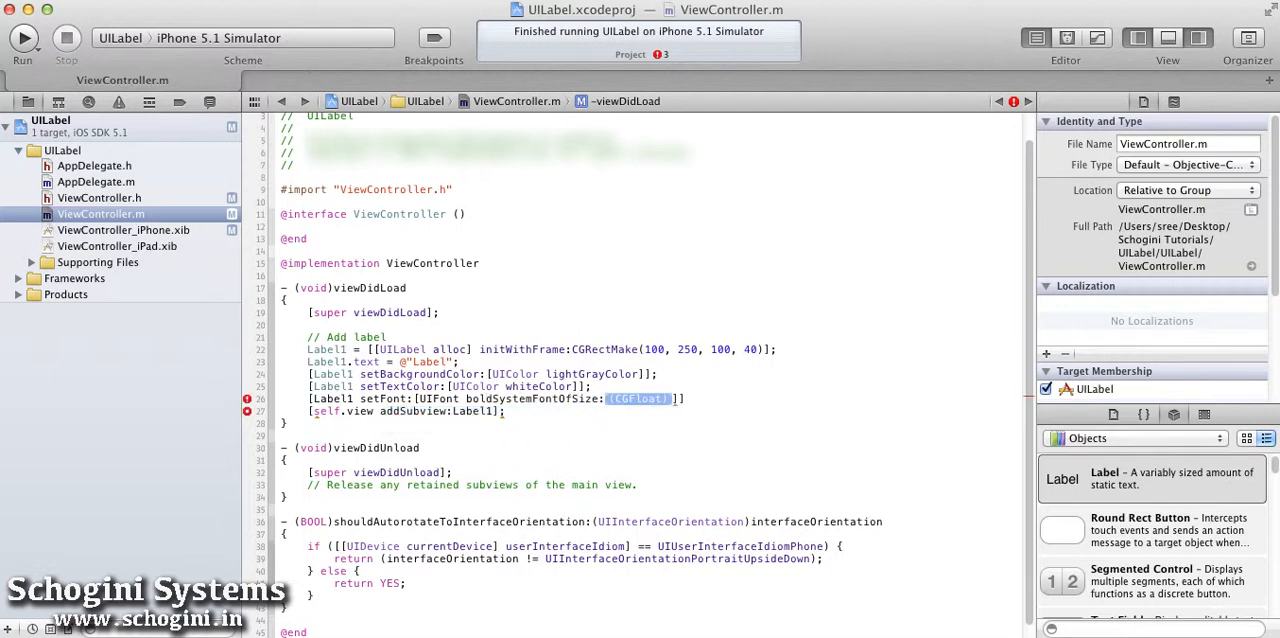
pyautogui.write('24')
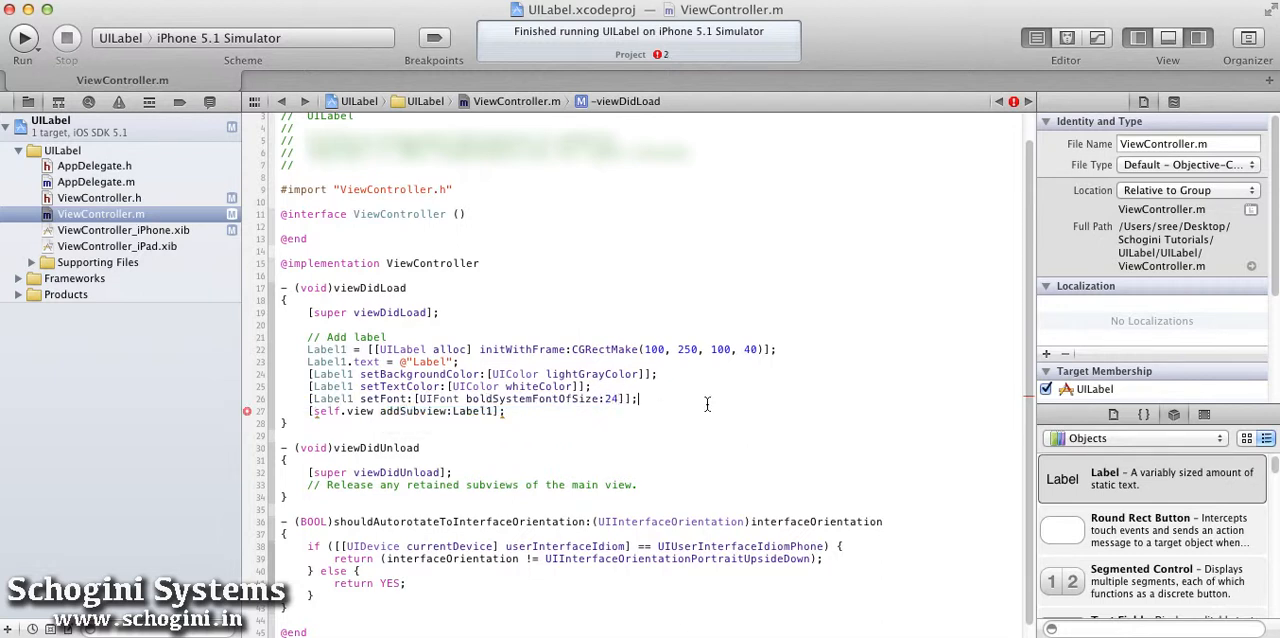
pyautogui.click(22, 38)
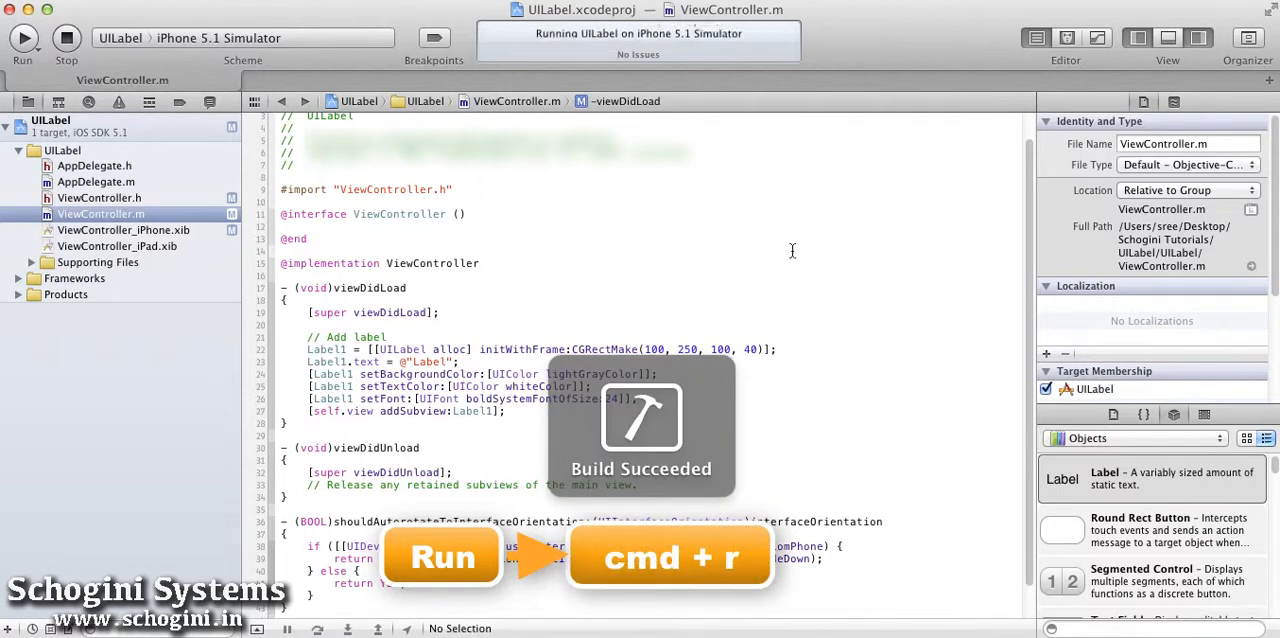
pyautogui.click(24, 38)
pyautogui.write('Label1')
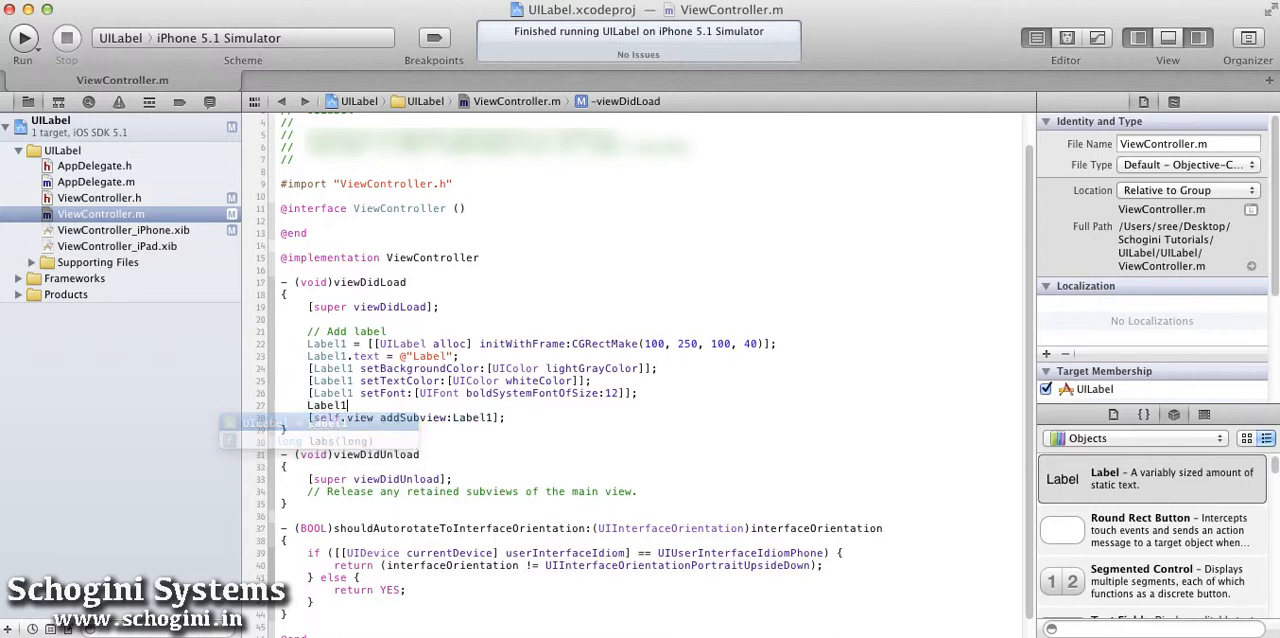
# Give Label1 a tag of 1
pyautogui.write('.tag =')
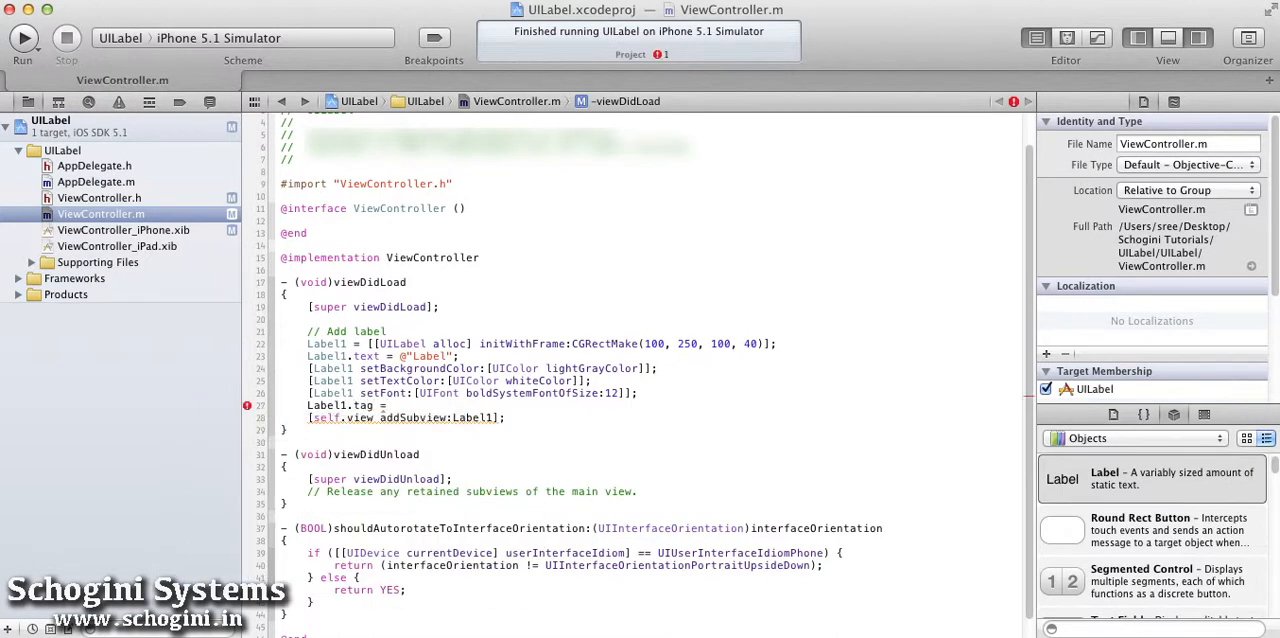
pyautogui.write('1')
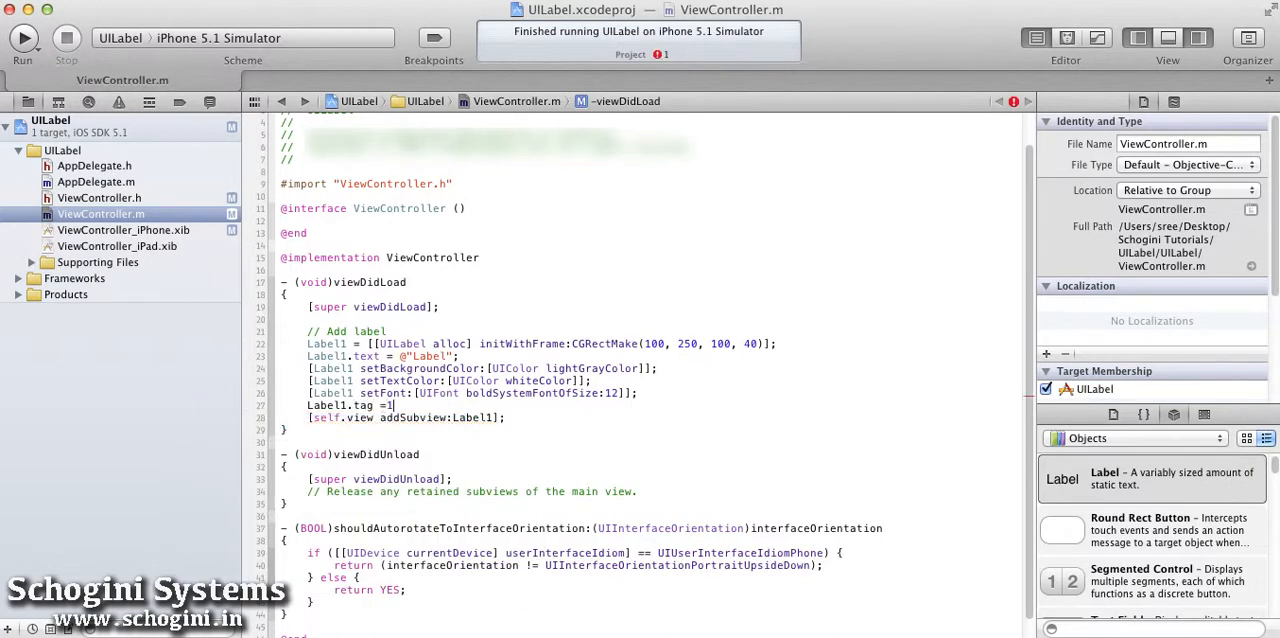
pyautogui.write(';')
pyautogui.click(474, 394)
pyautogui.write('f')
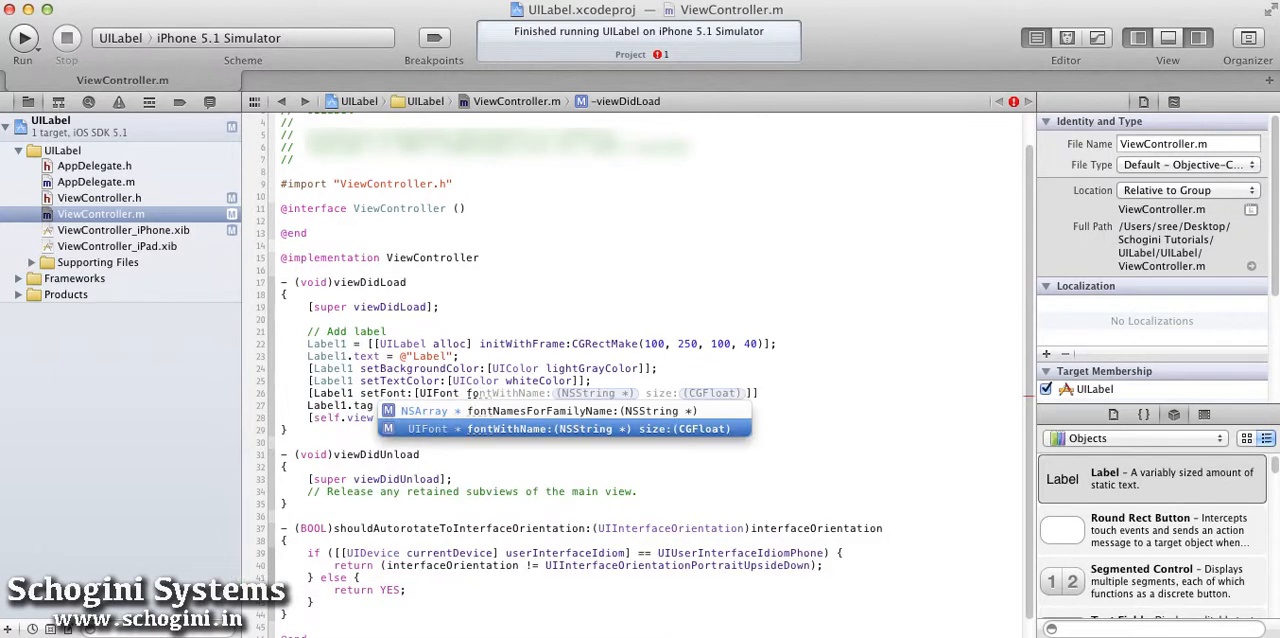
# Switch the font to Marker Felt size 24 and rerun the app
pyautogui.write('@"Mar" size:(CGFloat')
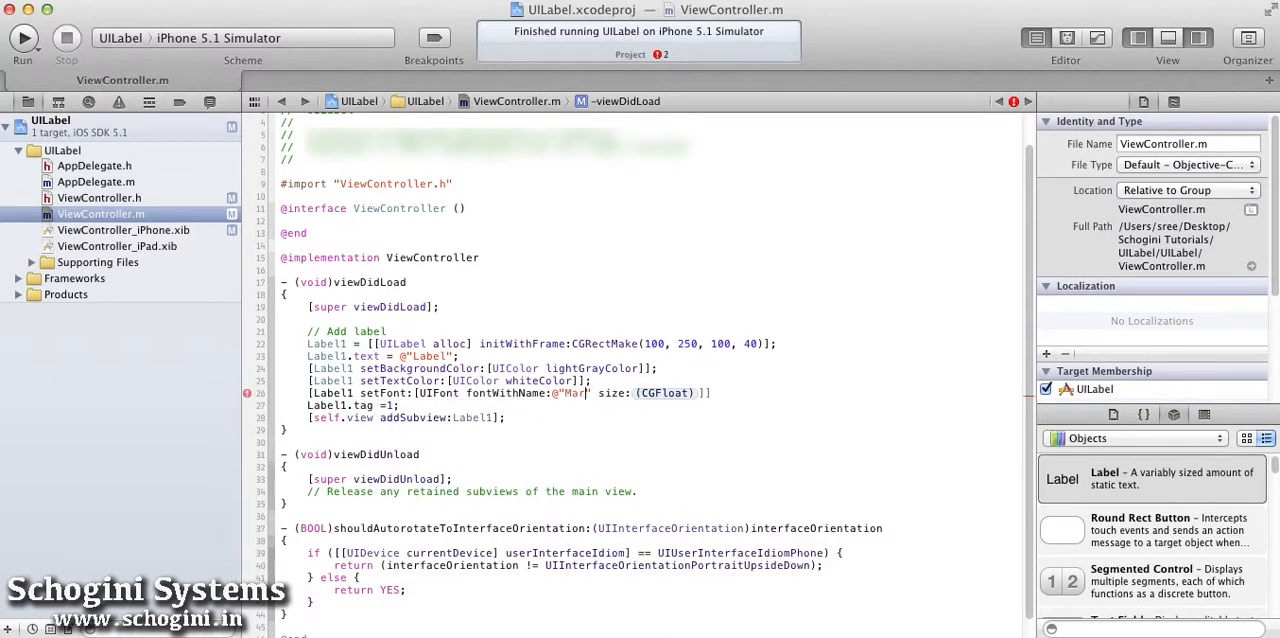
pyautogui.write('Marker Felt" size:24')
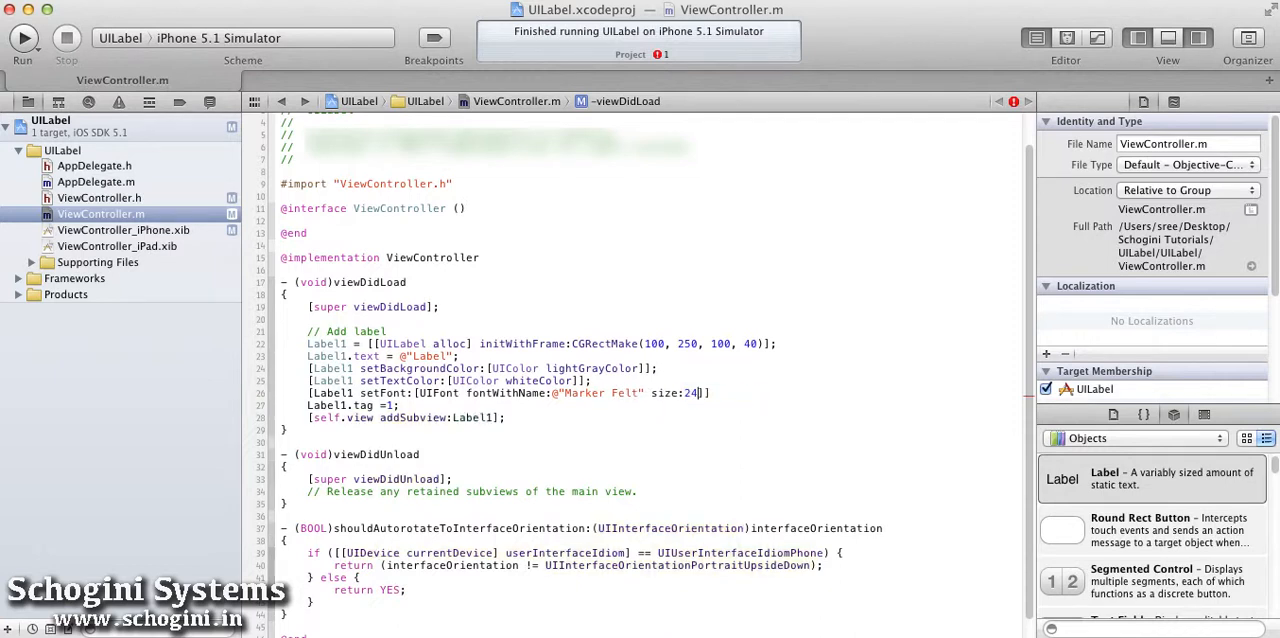
pyautogui.click(22, 36)
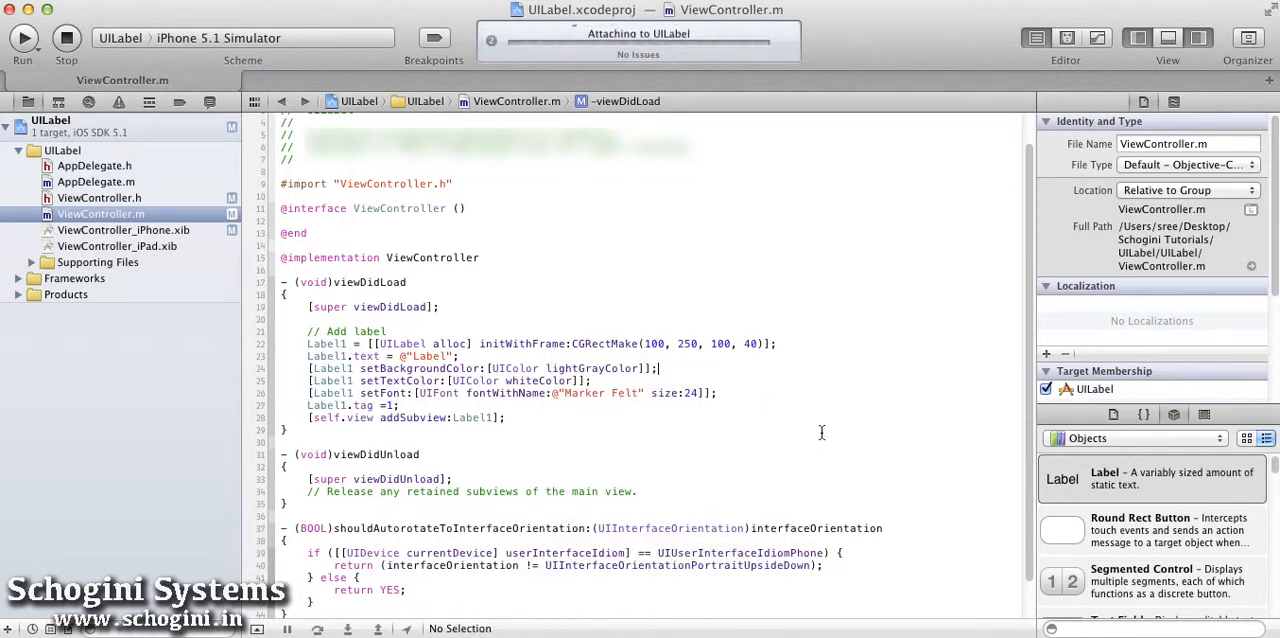
pyautogui.click(24, 36)
pyautogui.write('[Label1 setTextAlignment:UITextAlignmentCenter]')
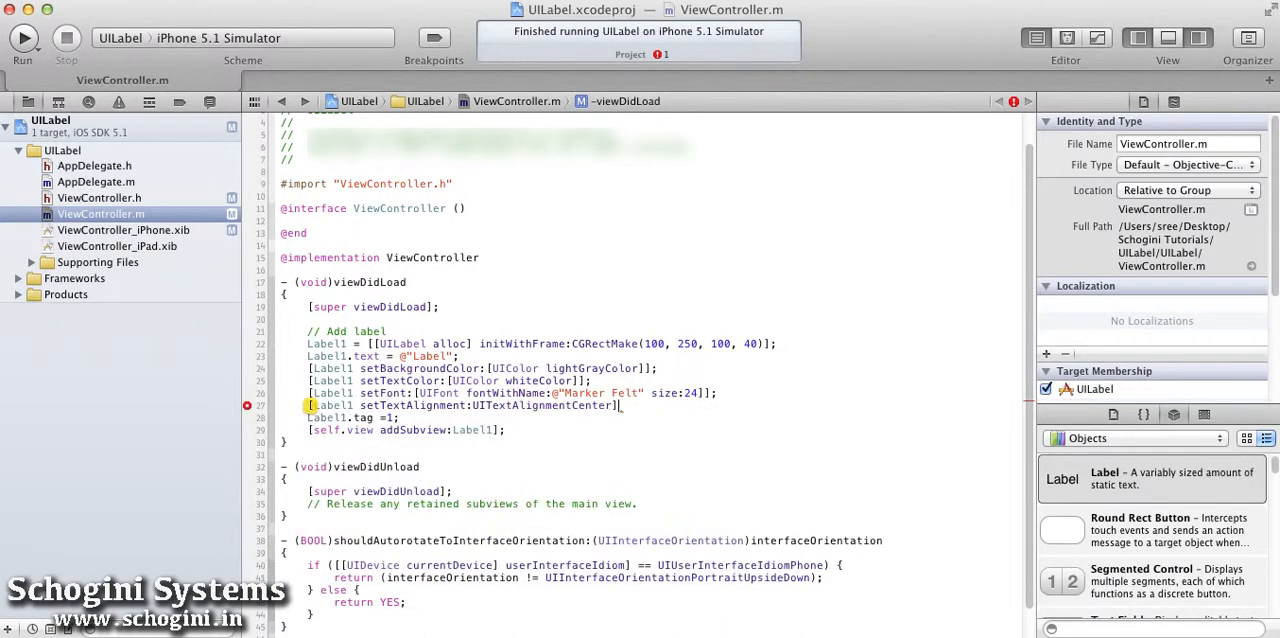
# Center Label1's text alignment and set its text to a long repeated "Label" string
pyautogui.click(22, 36)
pyautogui.write('[Label1 setLi')
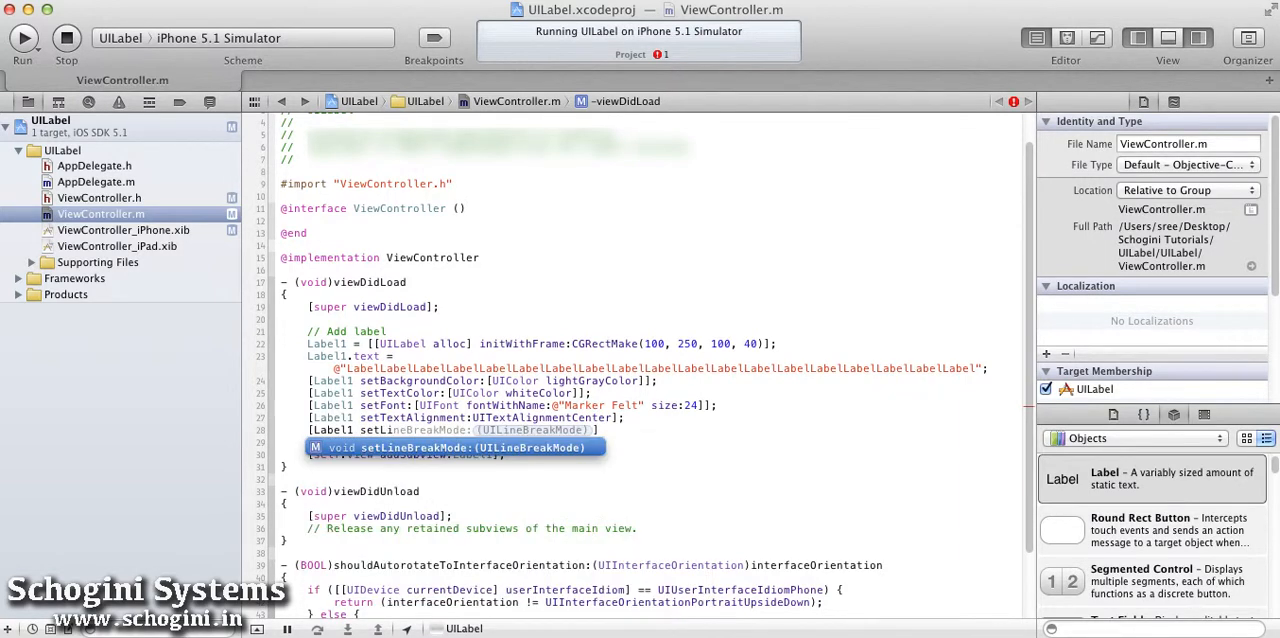
# Set Label1's line break mode to UILineBreakModeClip and run to see the clipped text
pyautogui.write('UILineBreakModeClip];')
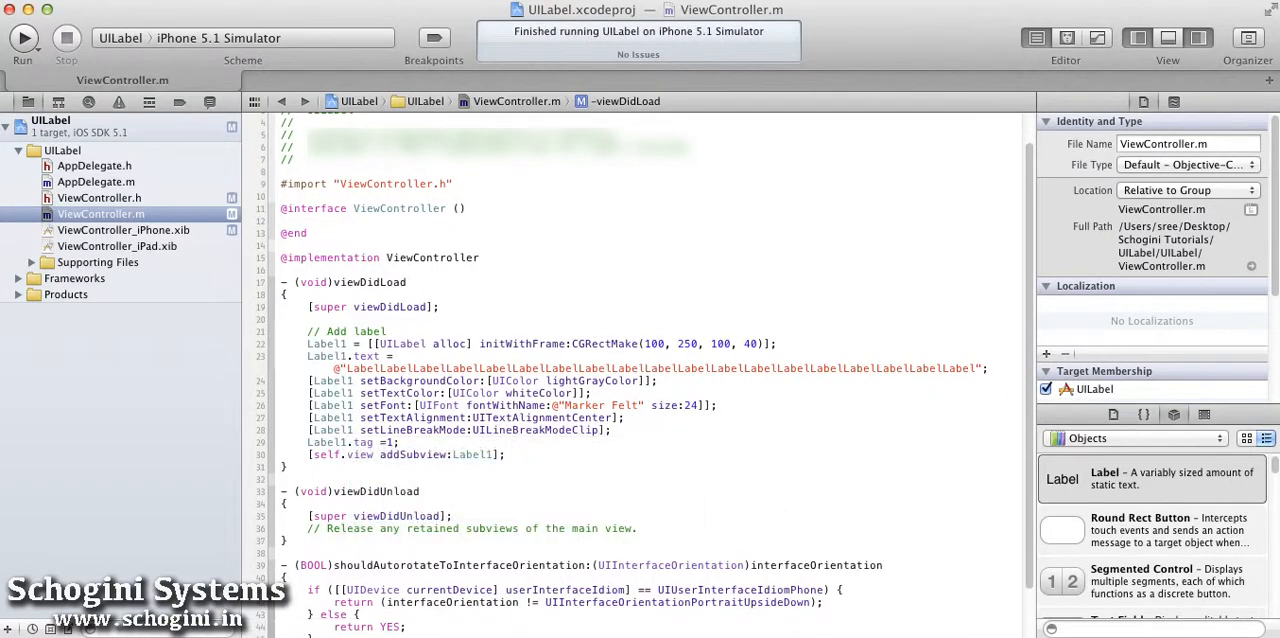
pyautogui.click(22, 38)
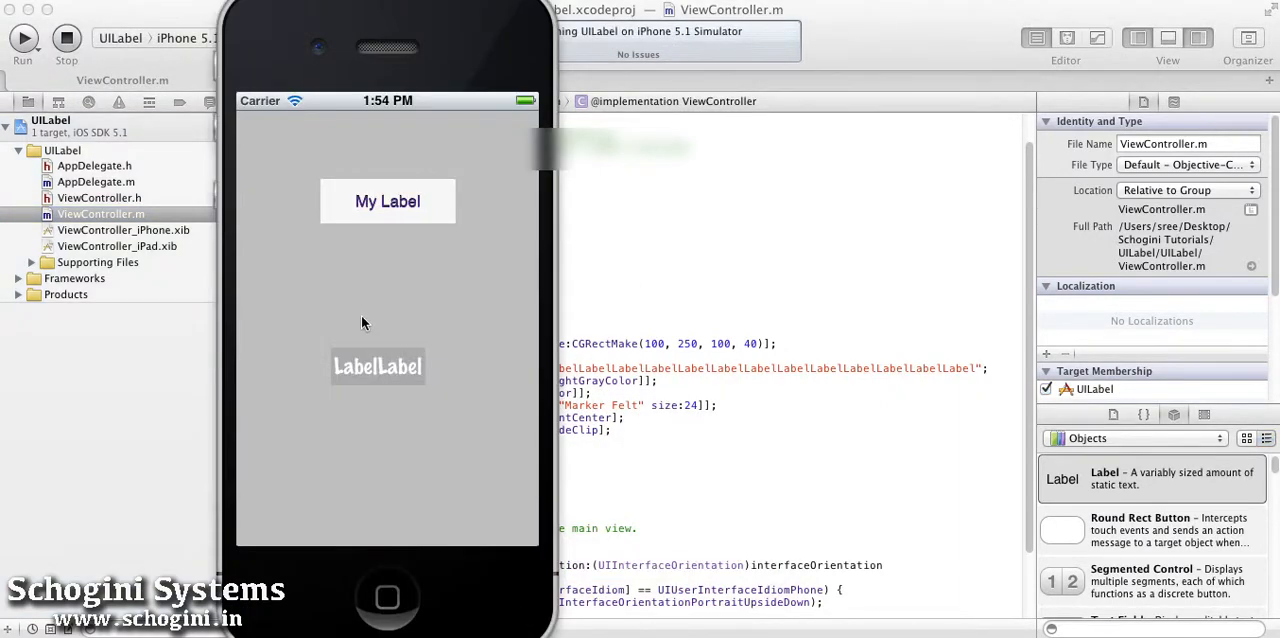
pyautogui.moveTo(468, 384)
pyautogui.write('[Label1 setN')
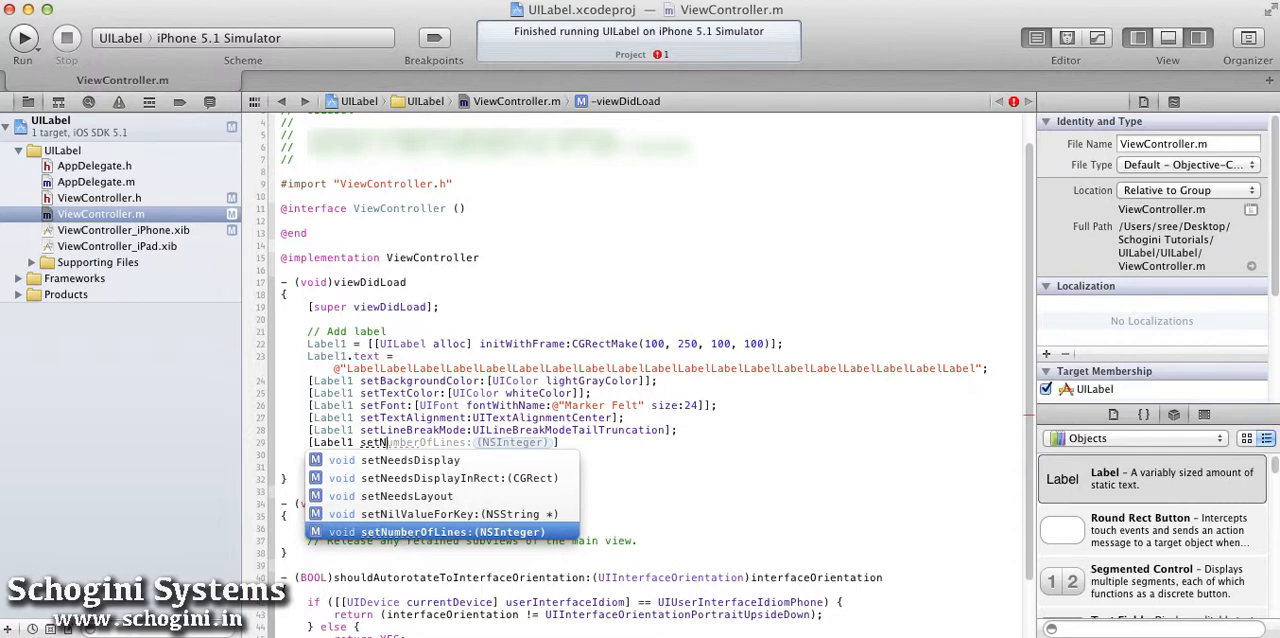
# Run the app with a 100-point-tall frame, tail truncation and multiple lines
pyautogui.click(22, 36)
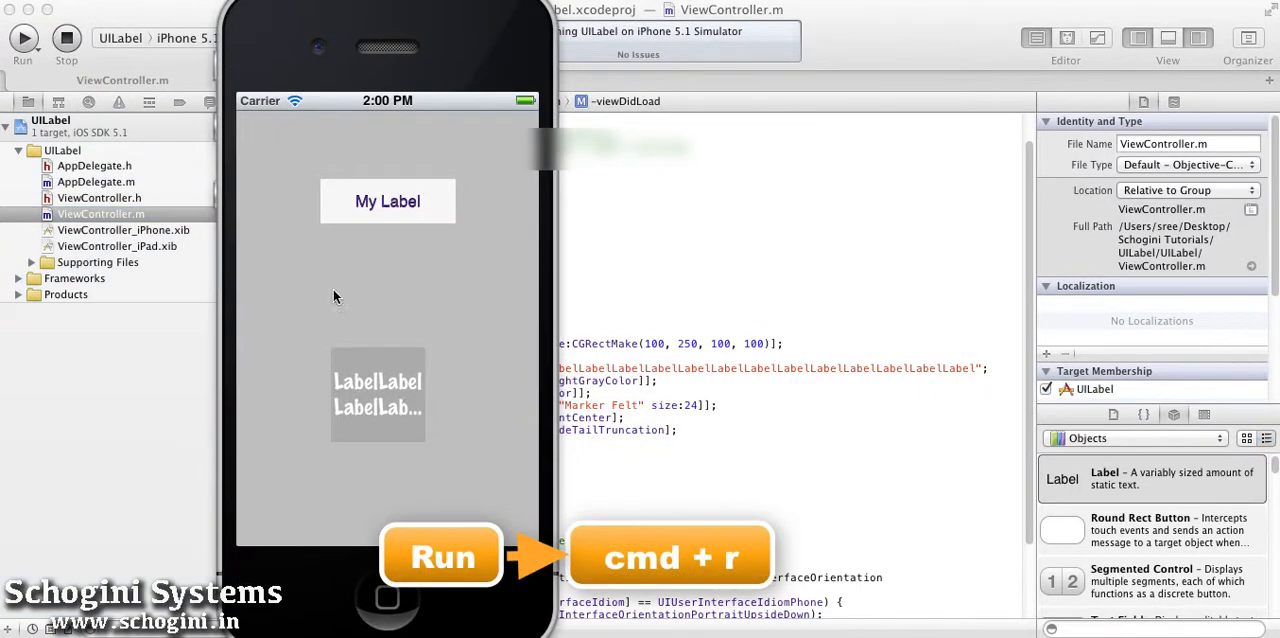